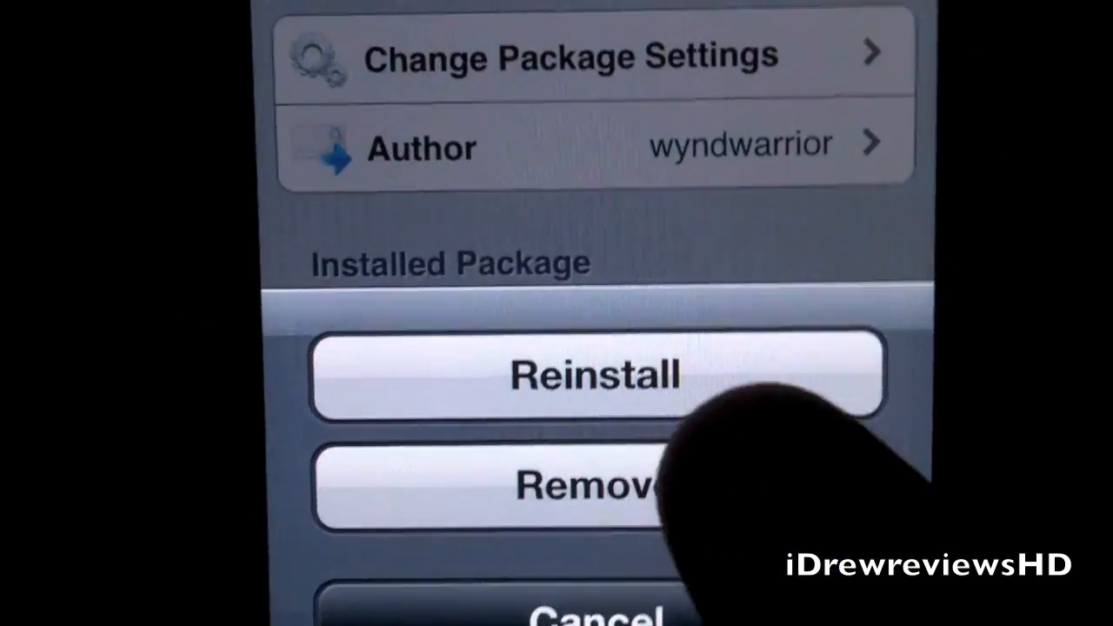
Queue a reinstall of the PageLock package, reaching Cydia's Confirm screen with a 1.9 kB download
click(595, 374)
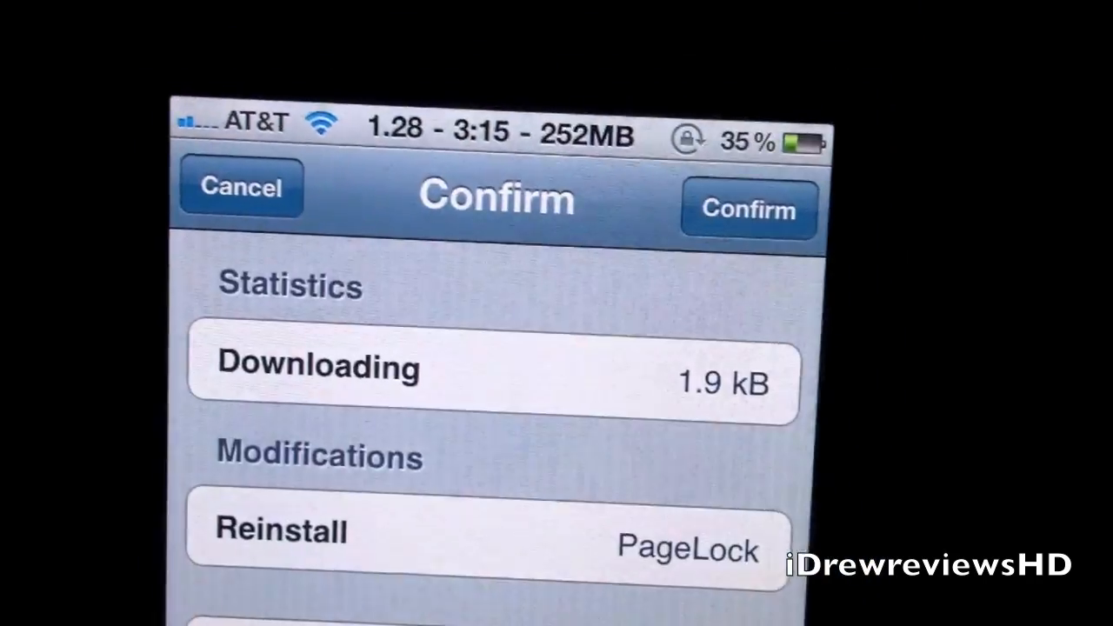